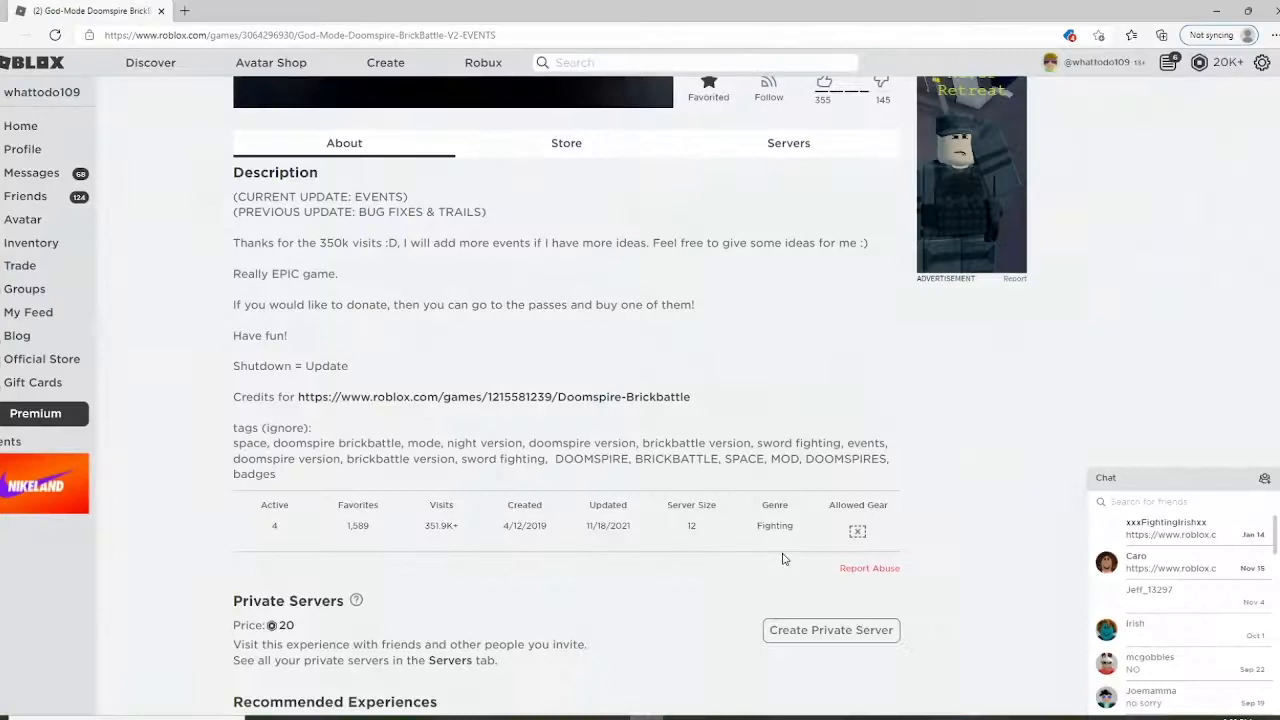
# Scroll back to the top of the God-Mode Doomspire BrickBattle V2 (EVENTS) page
pyautogui.scroll(3)
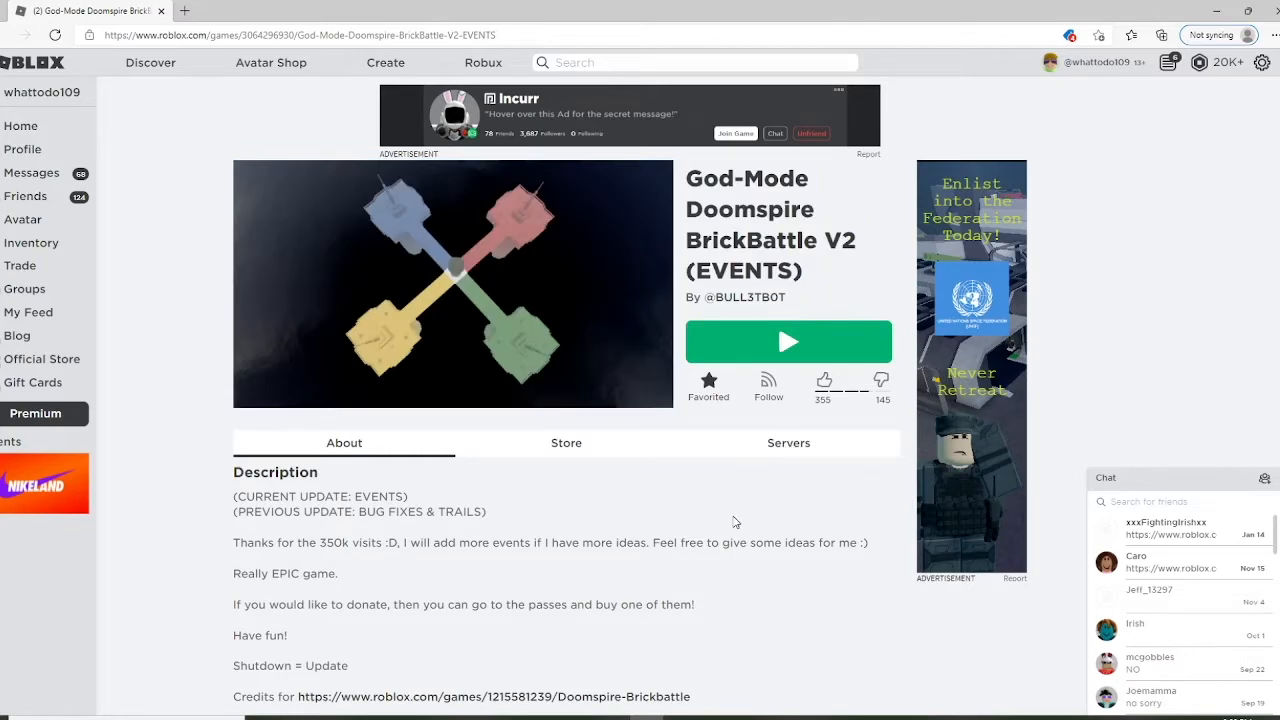
# Launch Doomspire BrickBattle, then reset the character from the Esc menu
pyautogui.click(788, 341)
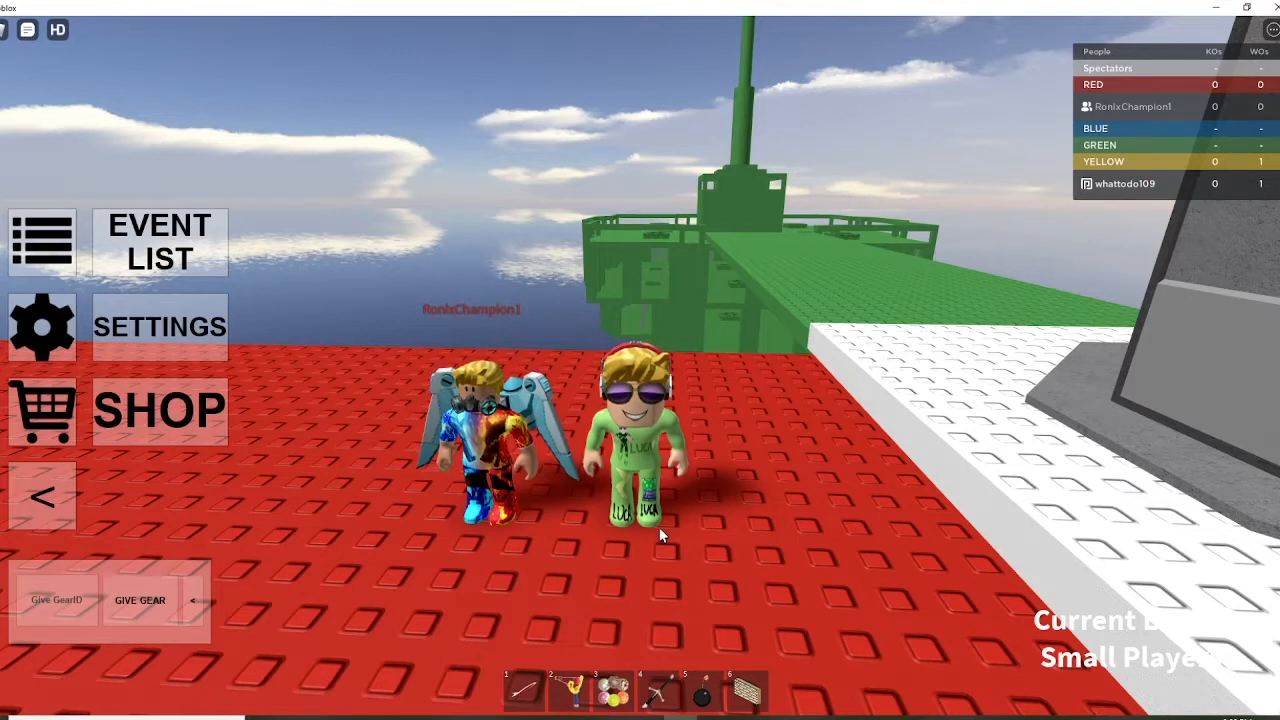
pyautogui.press('Escape')
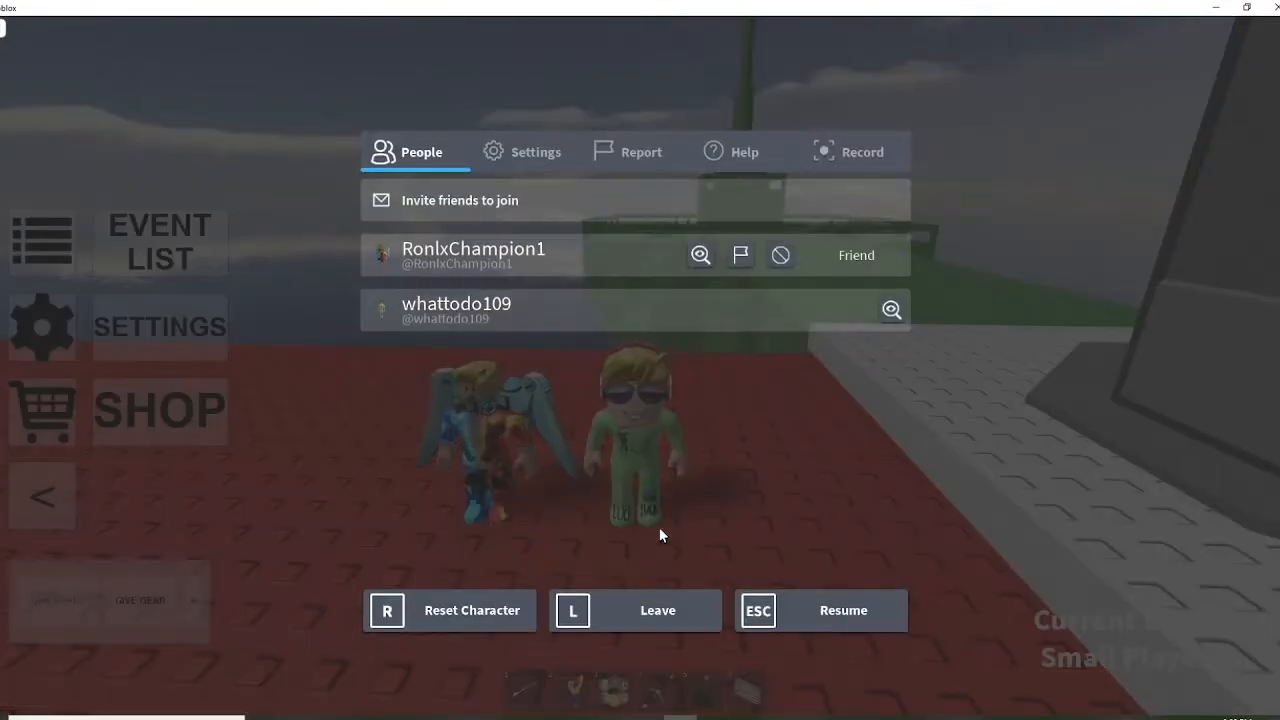
pyautogui.click(449, 610)
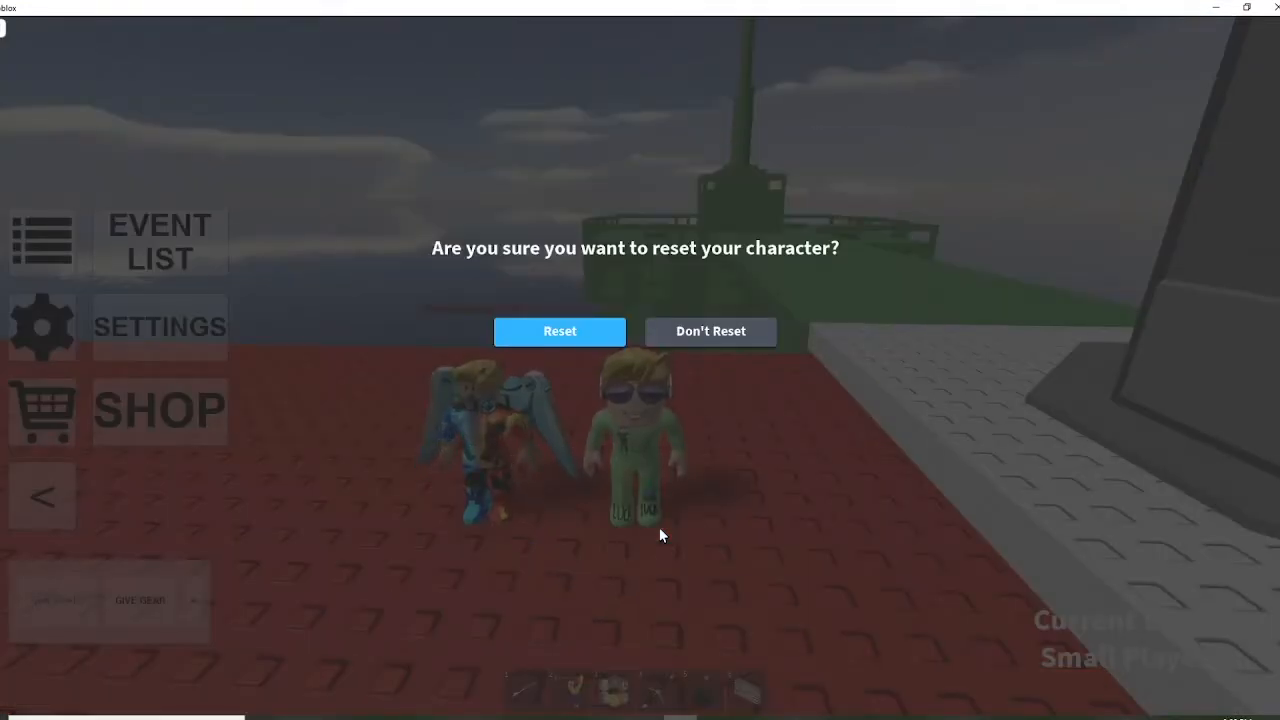
pyautogui.click(559, 331)
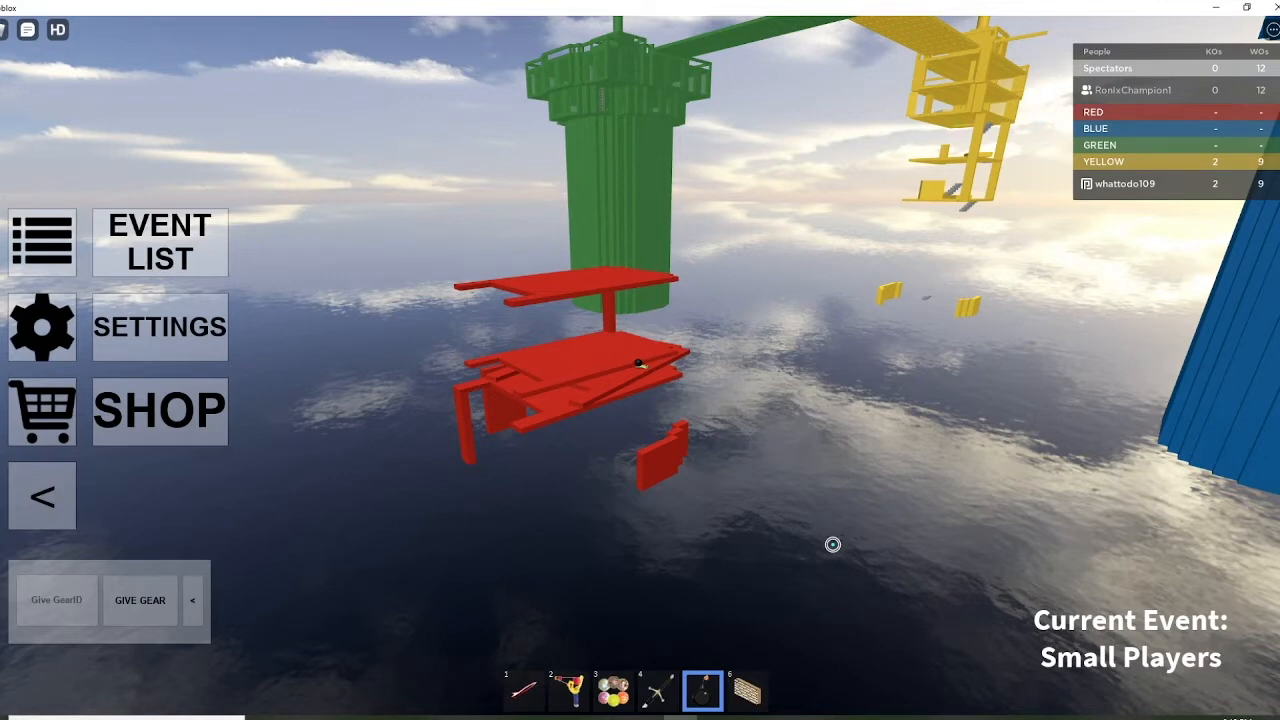
pyautogui.moveTo(784, 451)
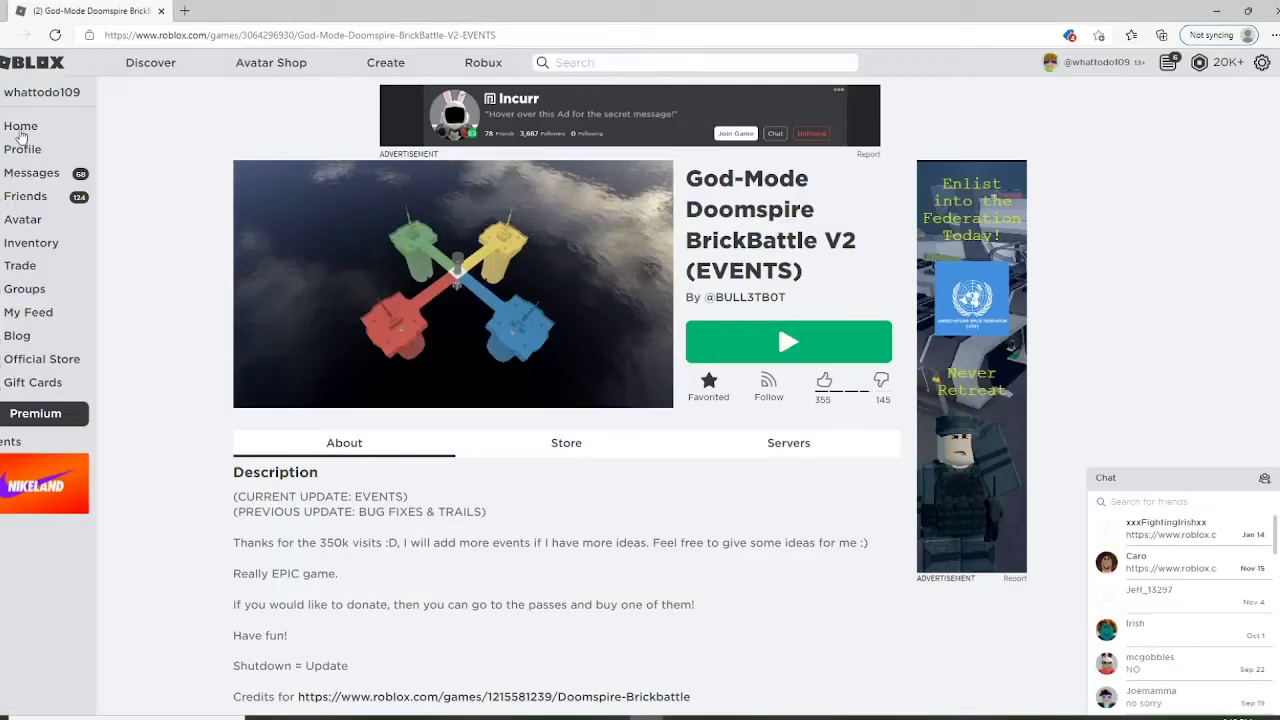
# Go from the home page to the joined groups list and pick Veer Playz Fans
pyautogui.click(44, 483)
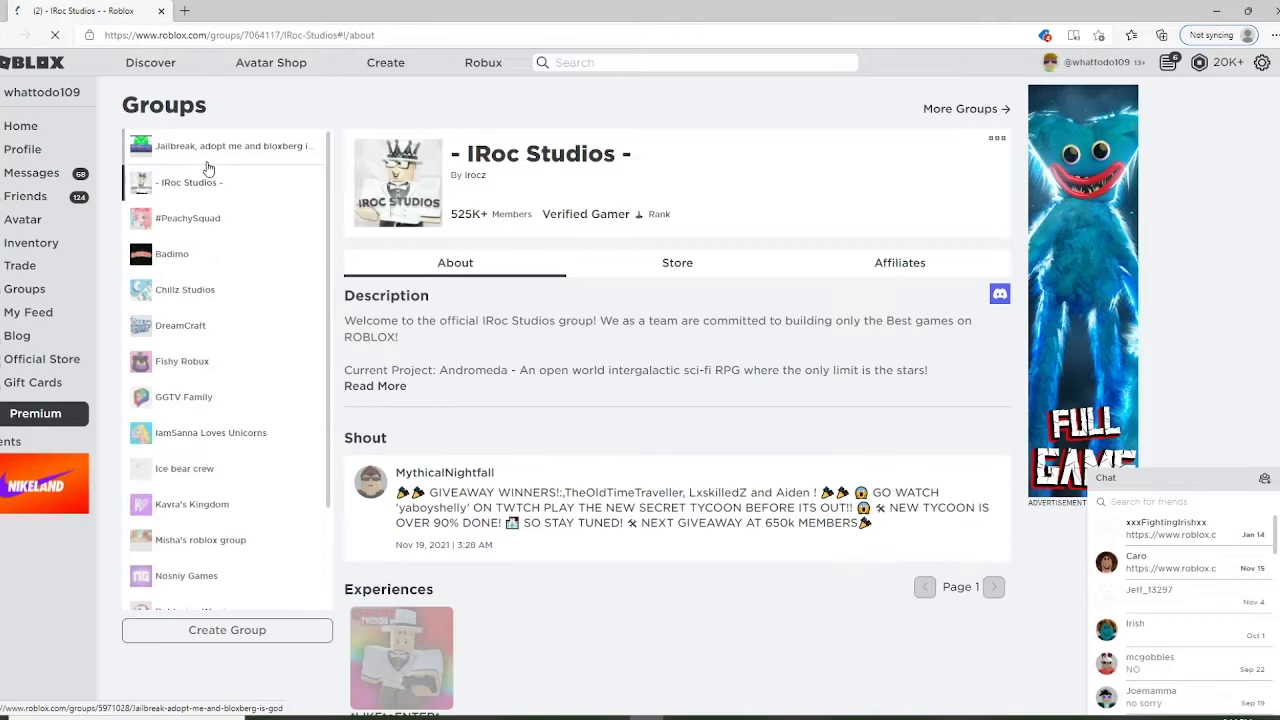
pyautogui.click(20, 125)
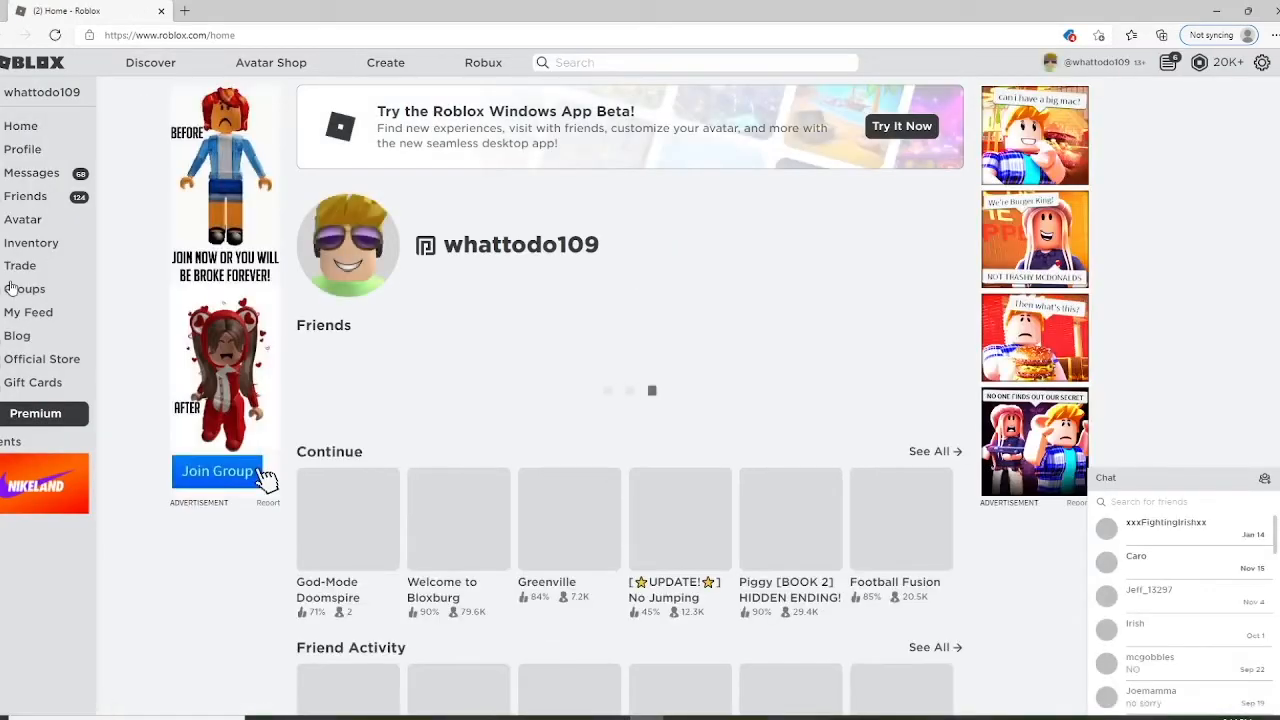
pyautogui.click(217, 471)
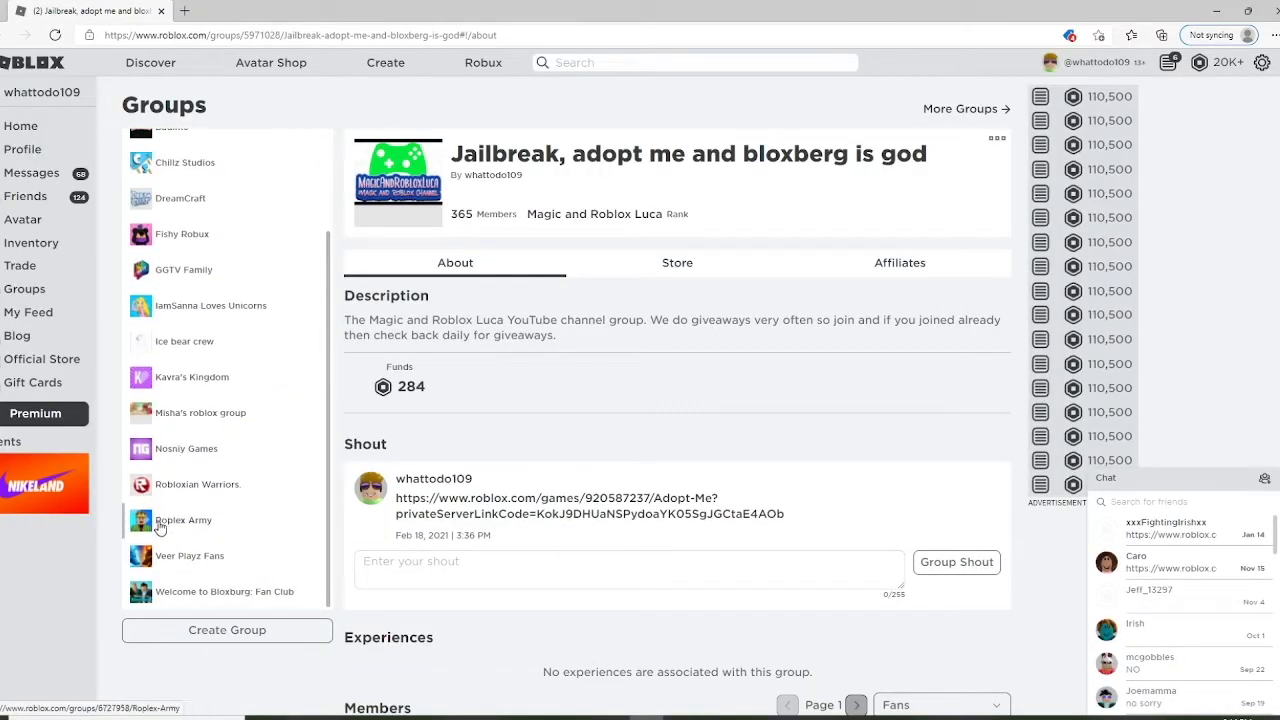
pyautogui.click(189, 555)
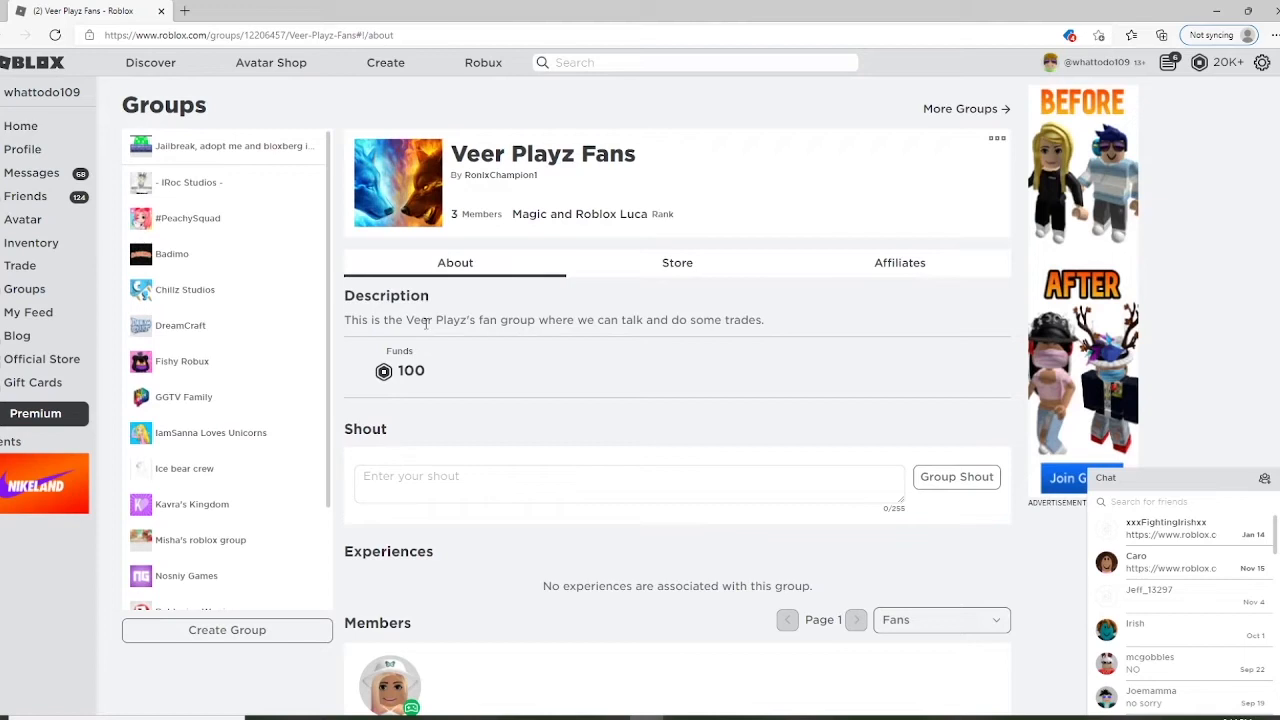
pyautogui.moveTo(826, 198)
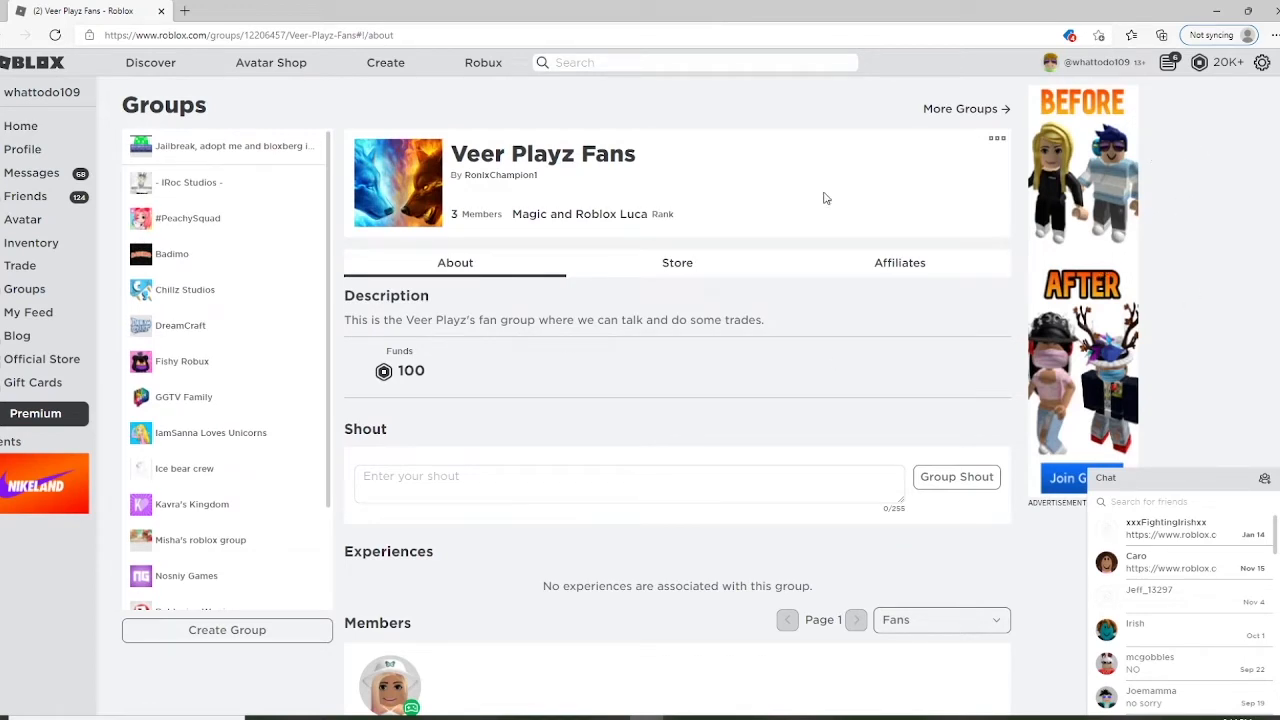
pyautogui.moveTo(799, 433)
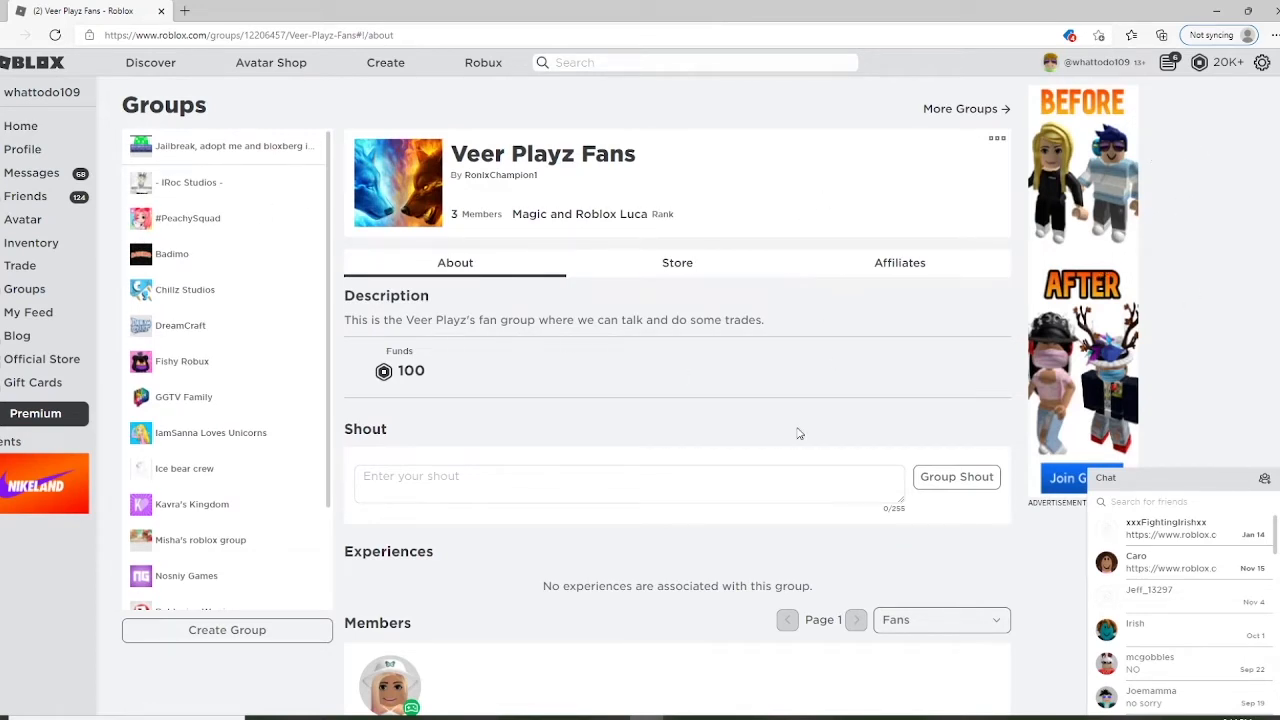
# Scroll down the Veer Playz Fans group page to the Payouts section
pyautogui.scroll(-3)
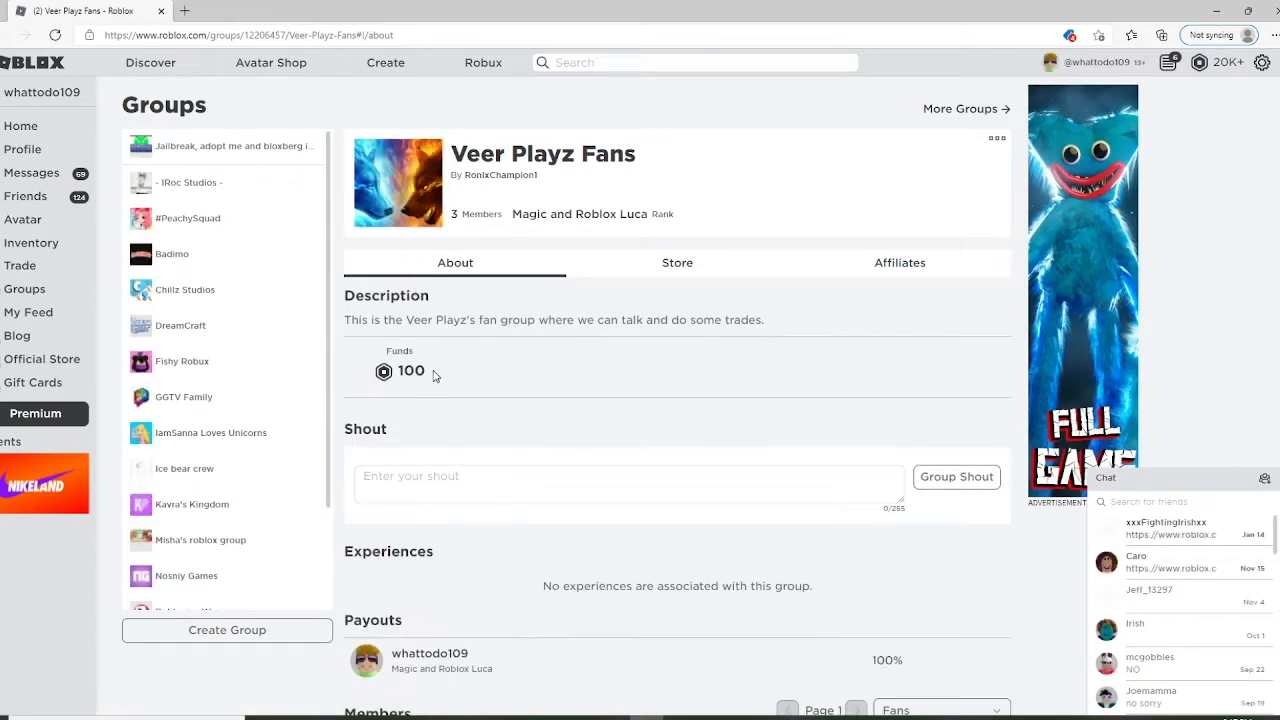
pyautogui.doubleClick(410, 371)
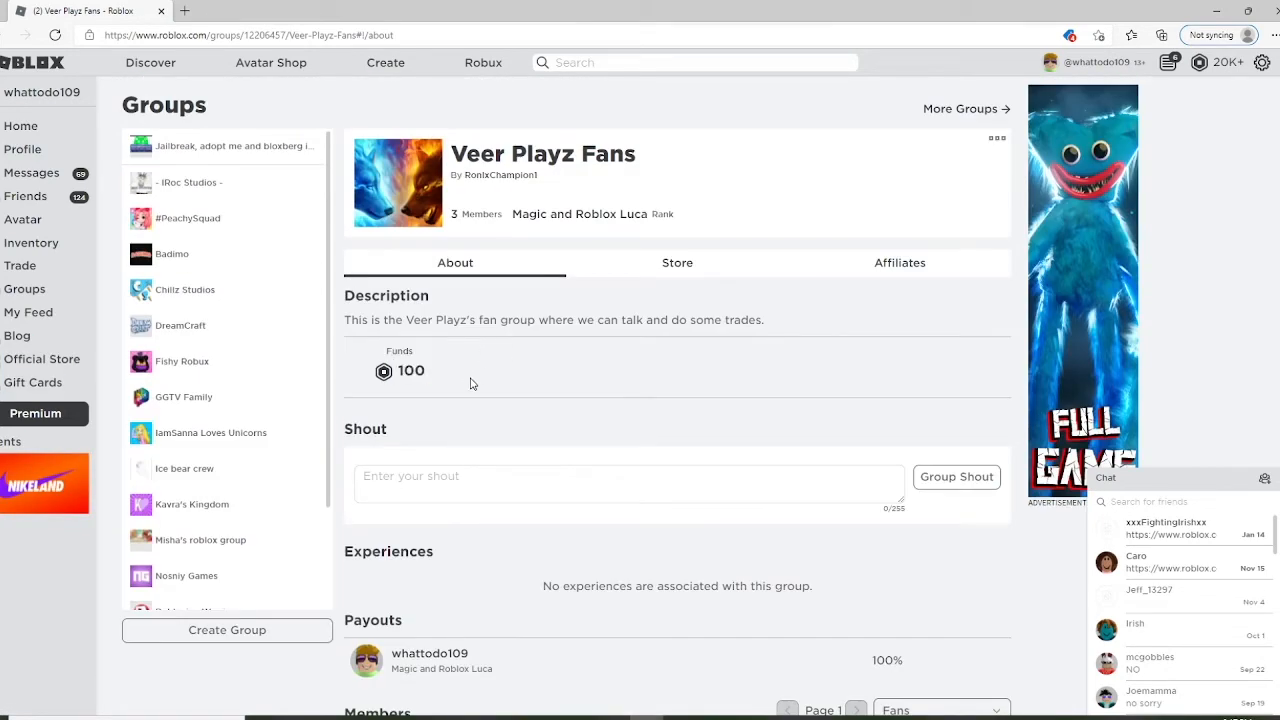
pyautogui.scroll(-3)
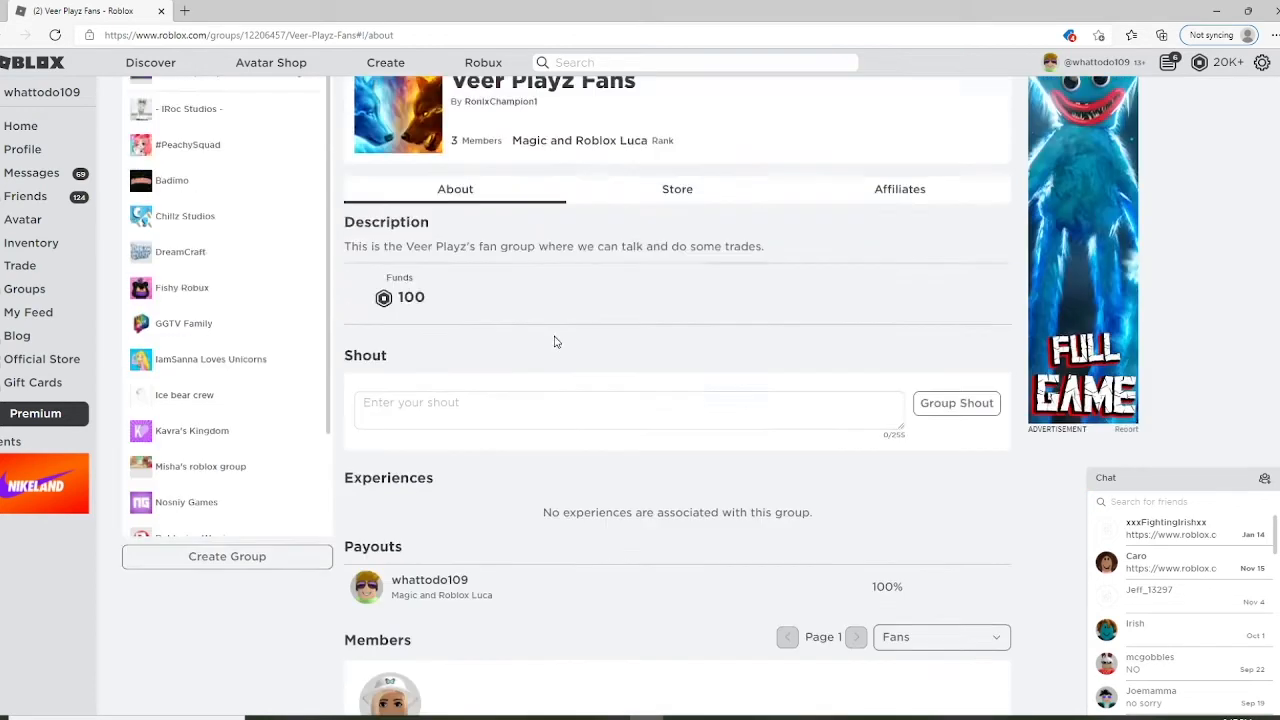
pyautogui.scroll(-3)
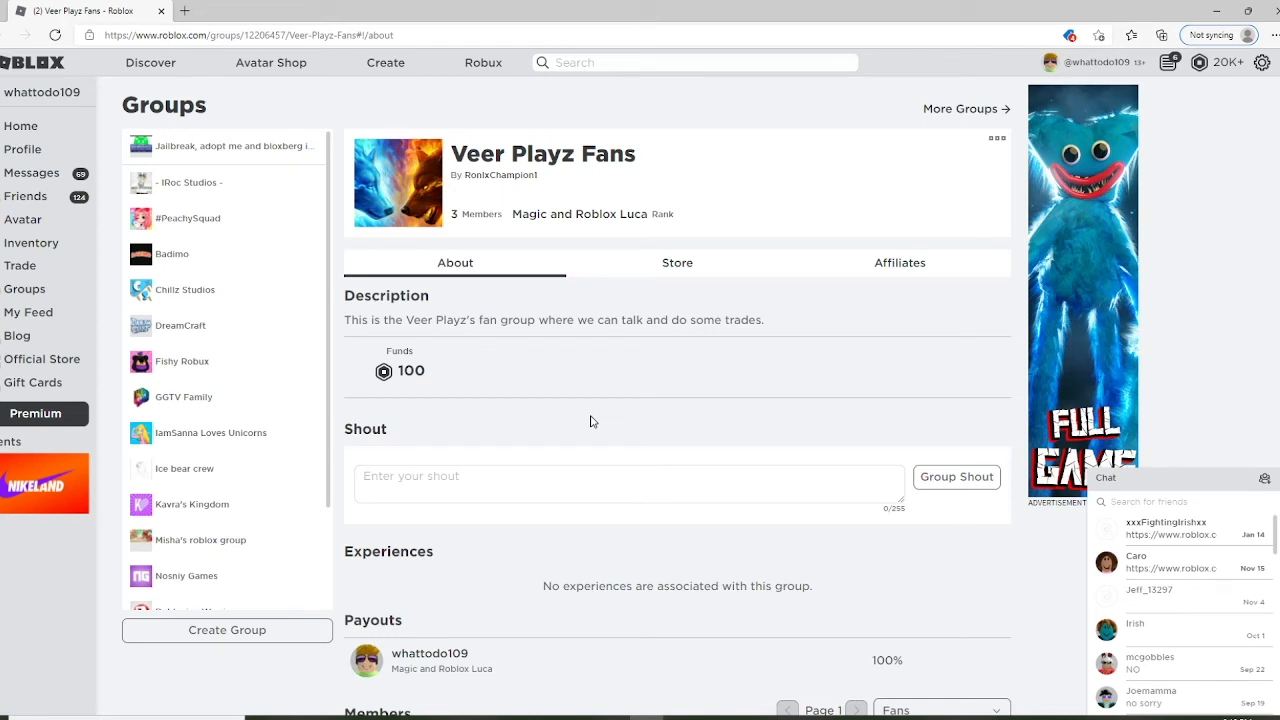
pyautogui.moveTo(588, 404)
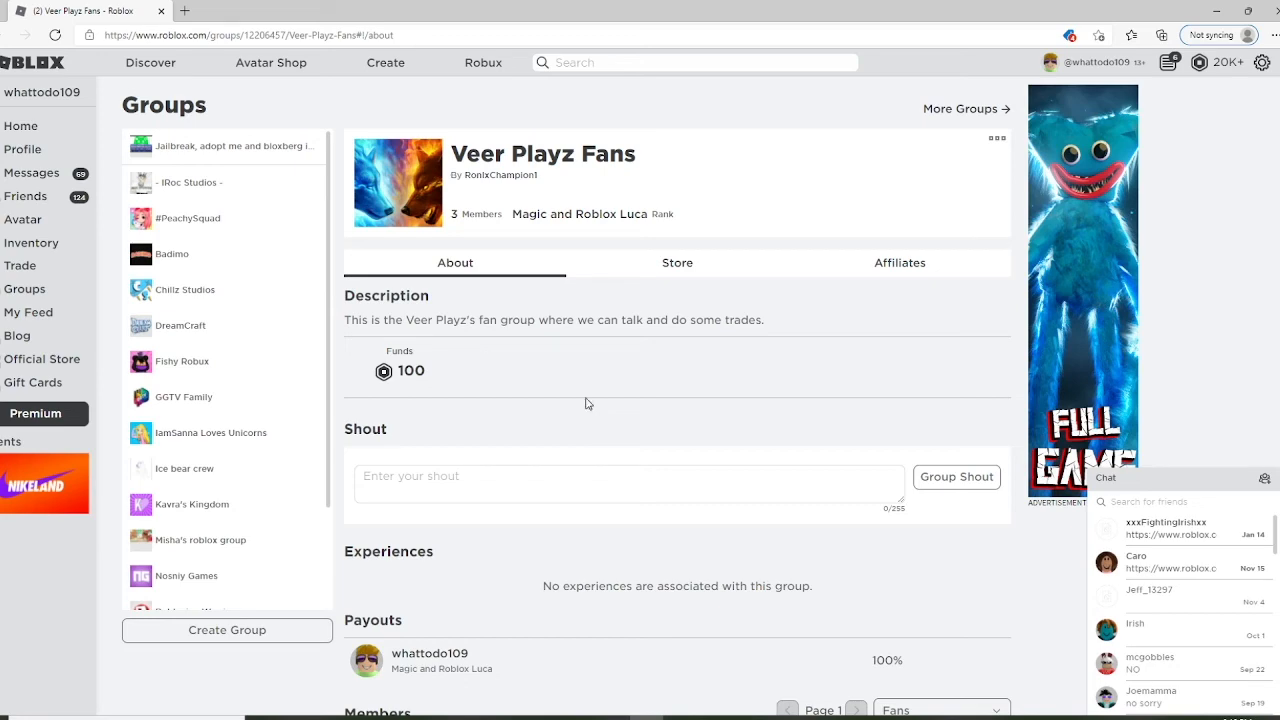